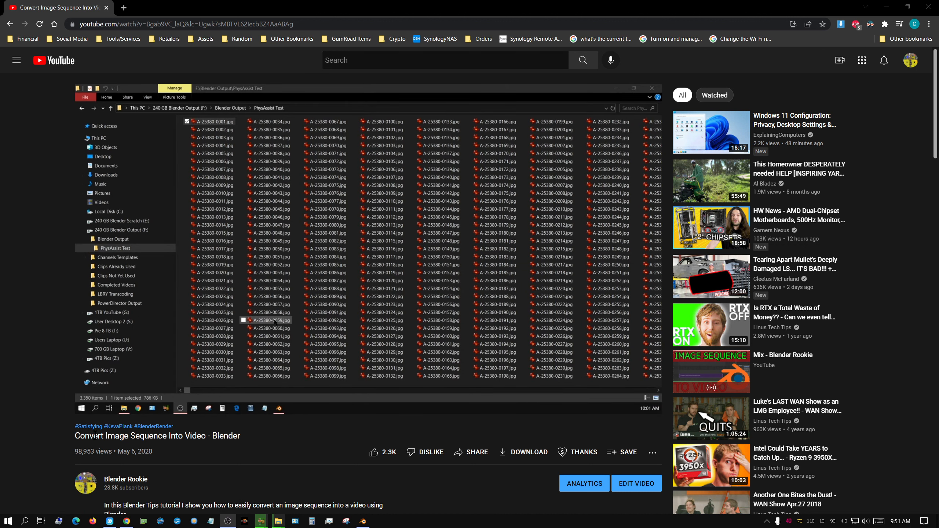
Play the image-sequence-to-video tutorial and scroll to the comments about random frame order
{"action": "left_click", "coordinate": [215, 130]}
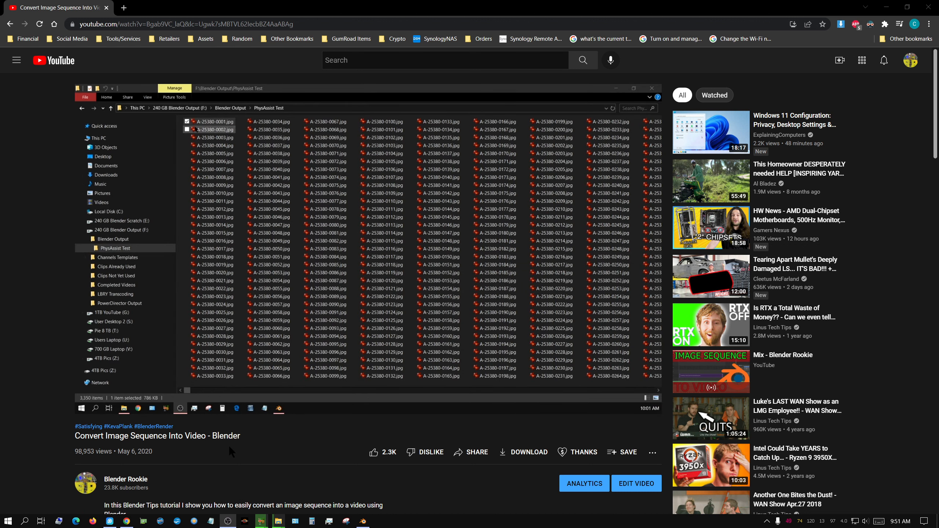
{"action": "double_click", "coordinate": [216, 129]}
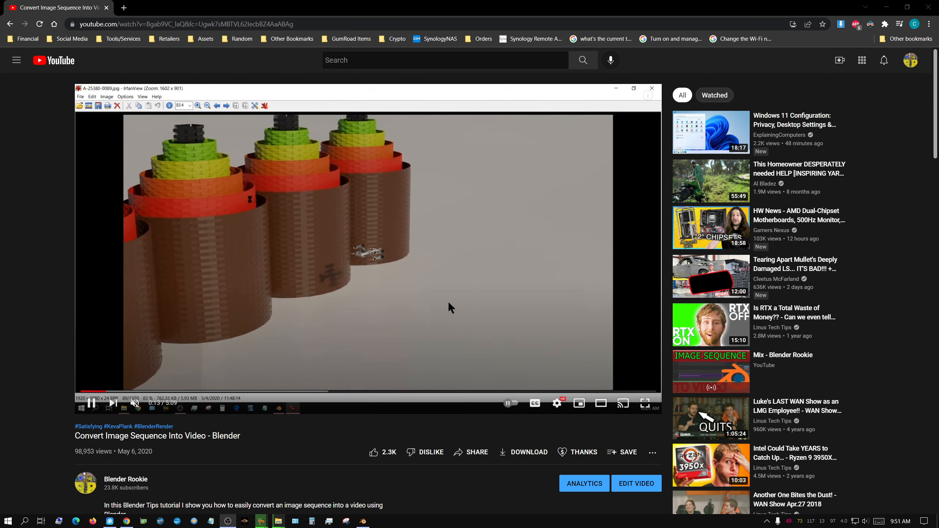
{"action": "scroll", "scroll_direction": "down", "scroll_amount": 3}
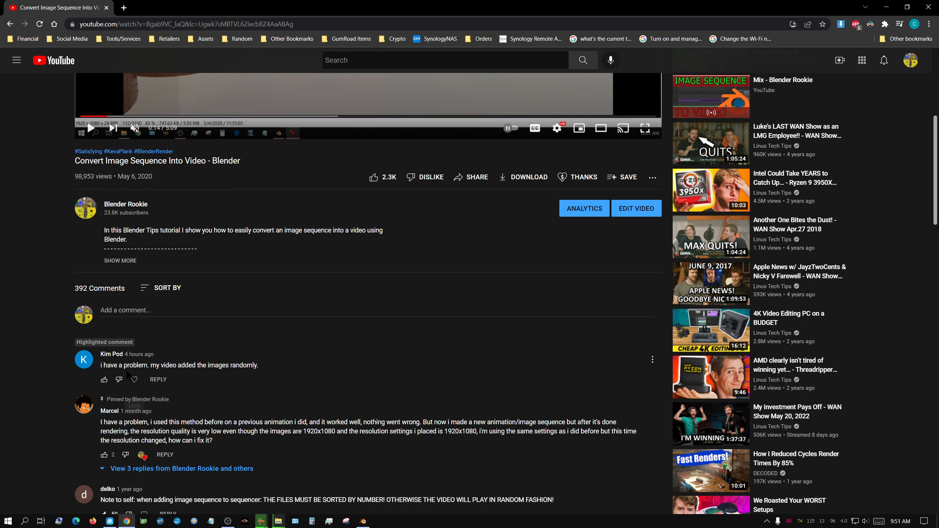
{"action": "mouse_move", "coordinate": [241, 382]}
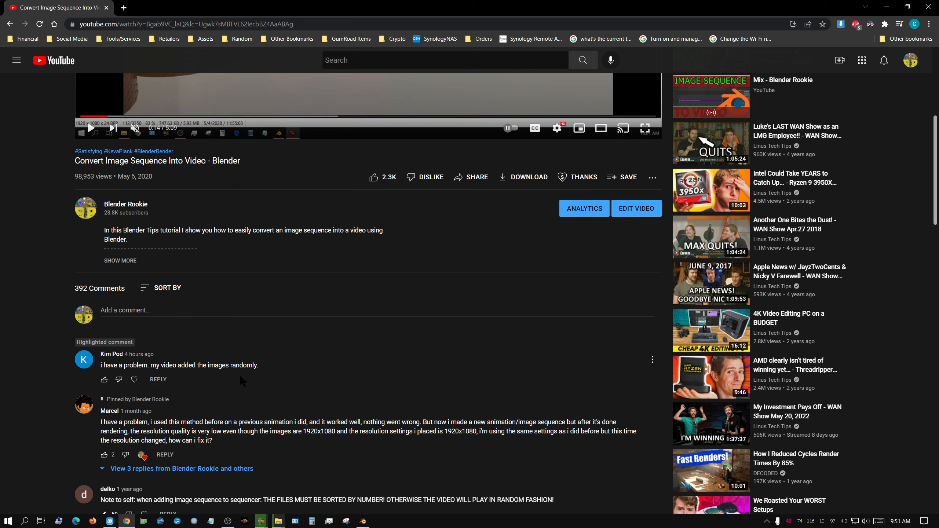
{"action": "mouse_move", "coordinate": [284, 365]}
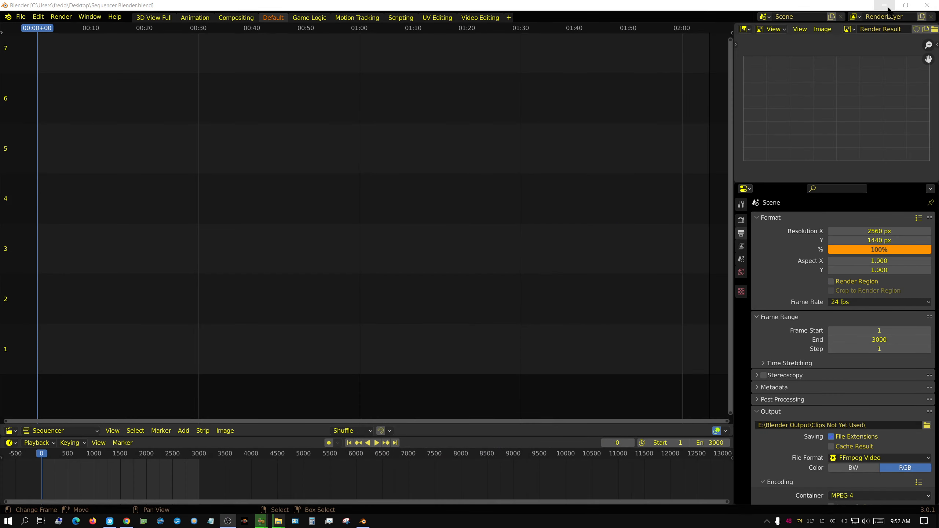
{"action": "mouse_move", "coordinate": [524, 243]}
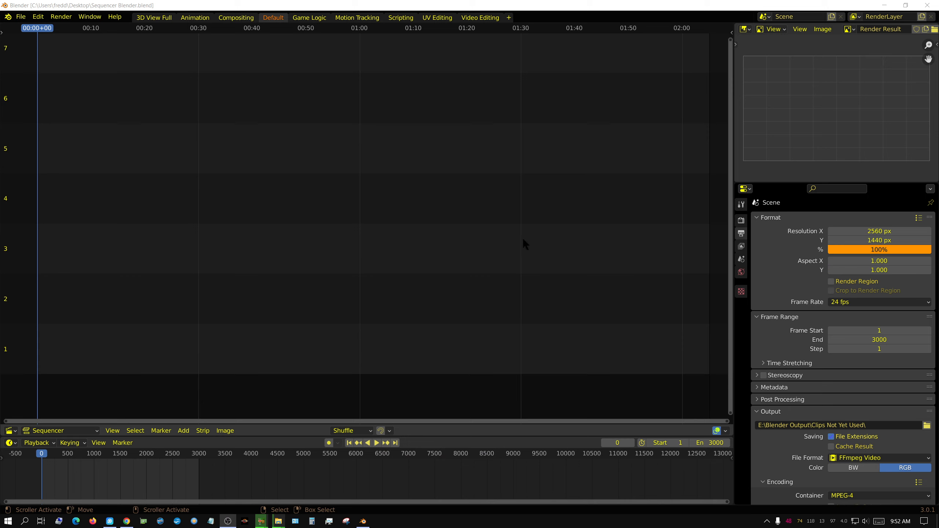
{"action": "mouse_move", "coordinate": [517, 248]}
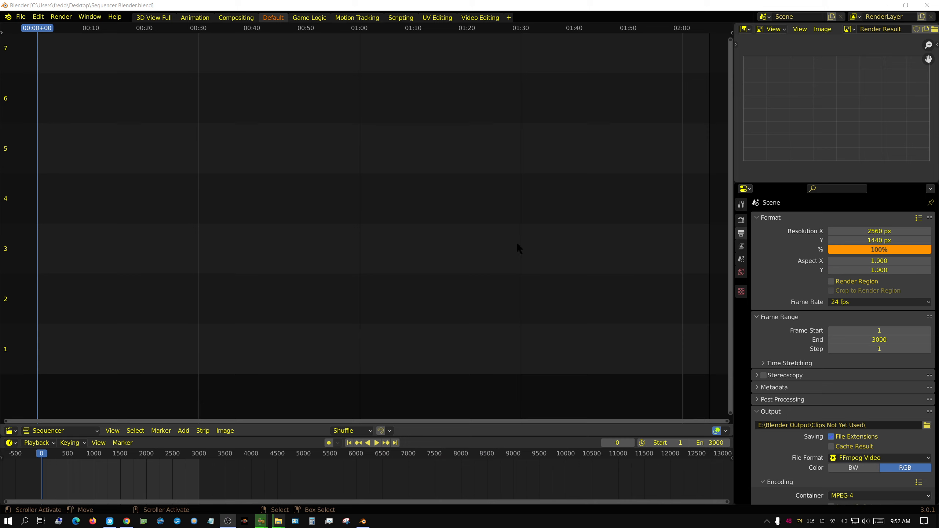
{"action": "mouse_move", "coordinate": [333, 5]}
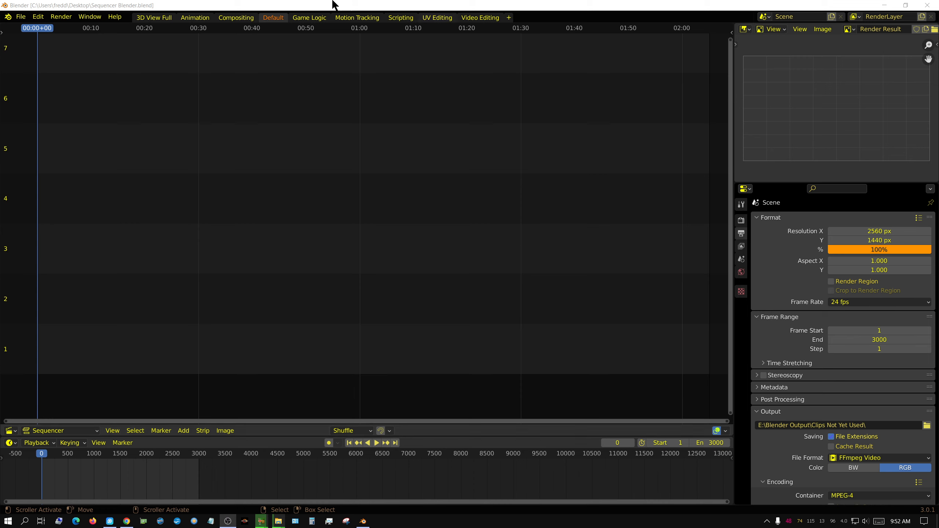
{"action": "mouse_move", "coordinate": [564, 197]}
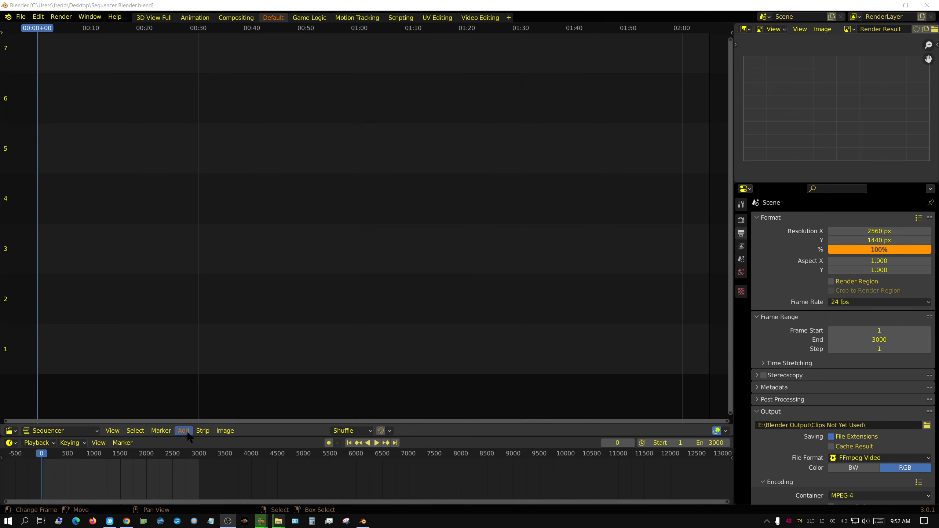
Start adding an Image/Sequence strip from the Sequencer's Add menu
{"action": "left_click", "coordinate": [184, 431]}
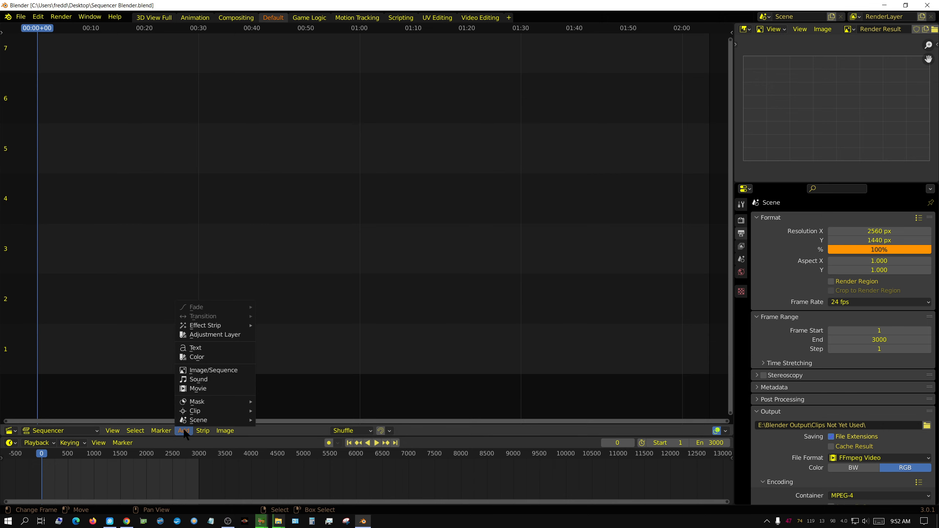
{"action": "left_click", "coordinate": [213, 369]}
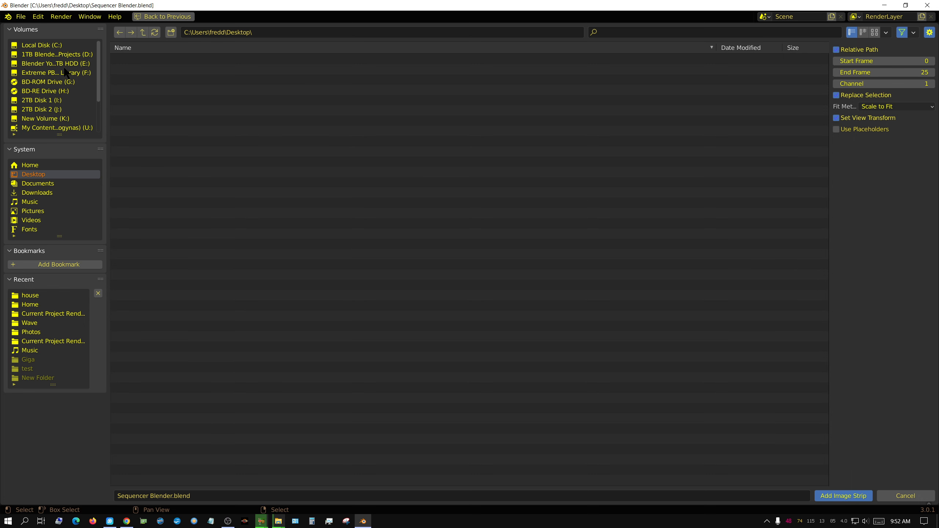
Browse to the D:\Blender Output\Rendered Frames\Arm folder of JPG frames
{"action": "left_click", "coordinate": [55, 53]}
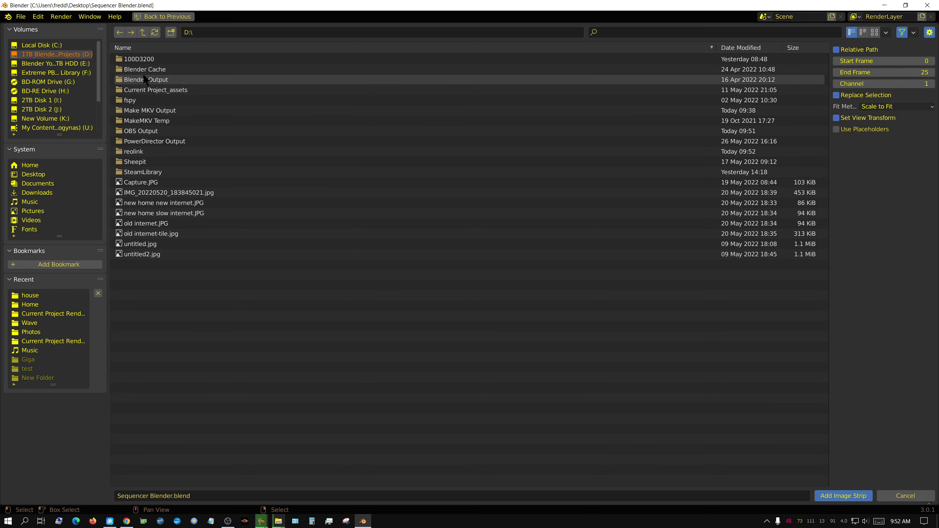
{"action": "double_click", "coordinate": [146, 79]}
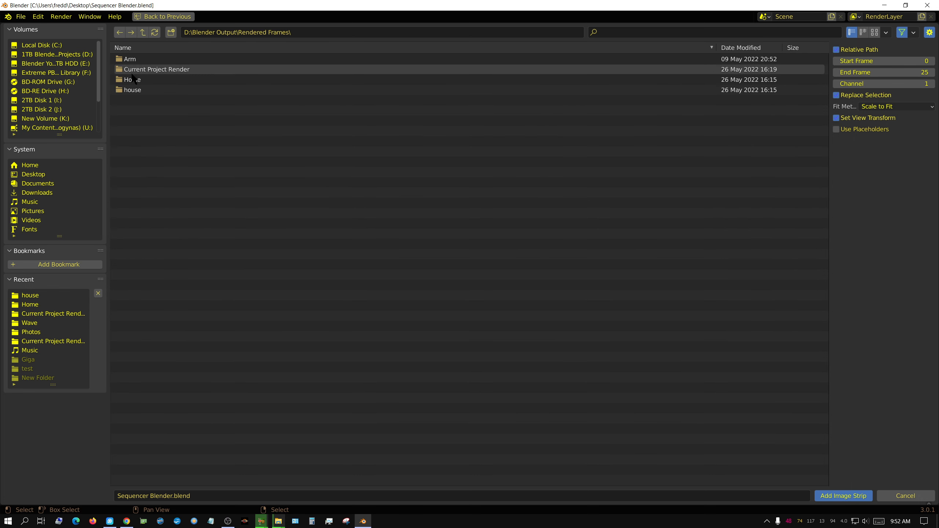
{"action": "double_click", "coordinate": [129, 58]}
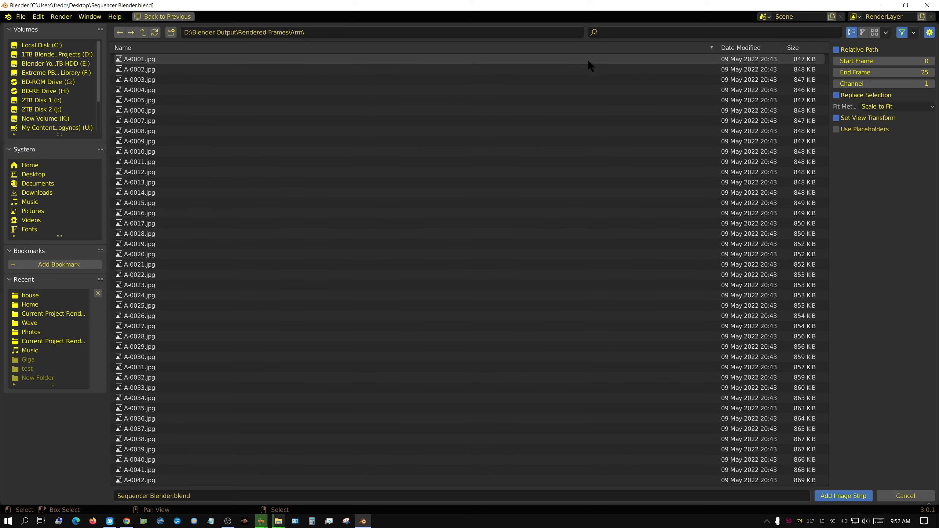
Sort the Arm frames by modification date, restore name order, and select A-0001.jpg
{"action": "left_click", "coordinate": [150, 439]}
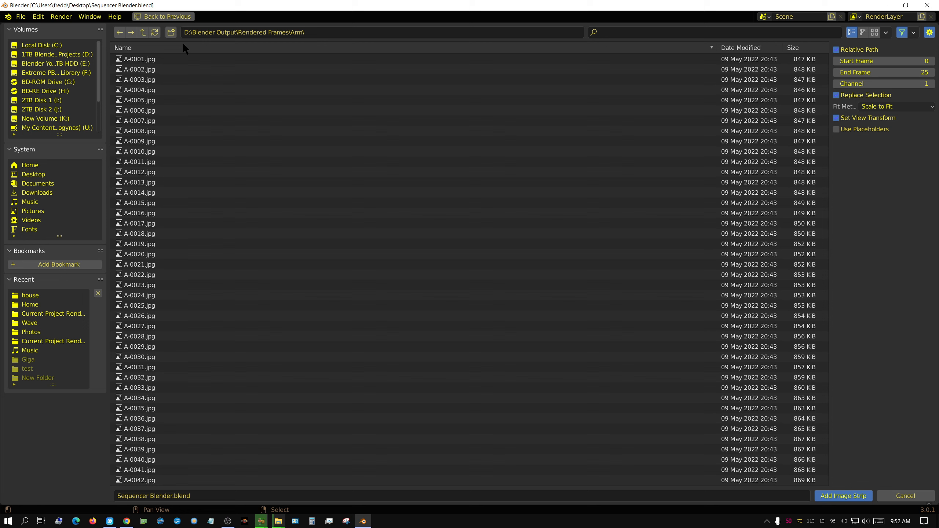
{"action": "left_click", "coordinate": [139, 193]}
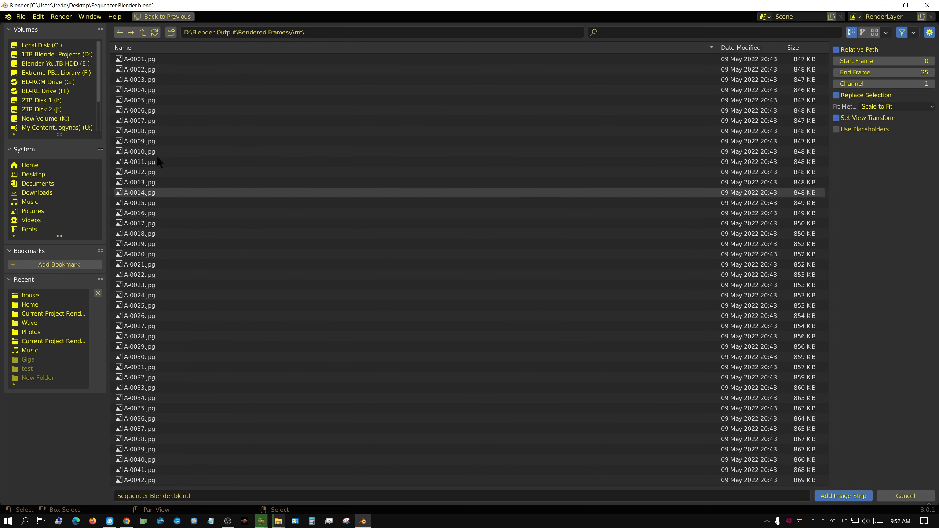
{"action": "left_click", "coordinate": [240, 377]}
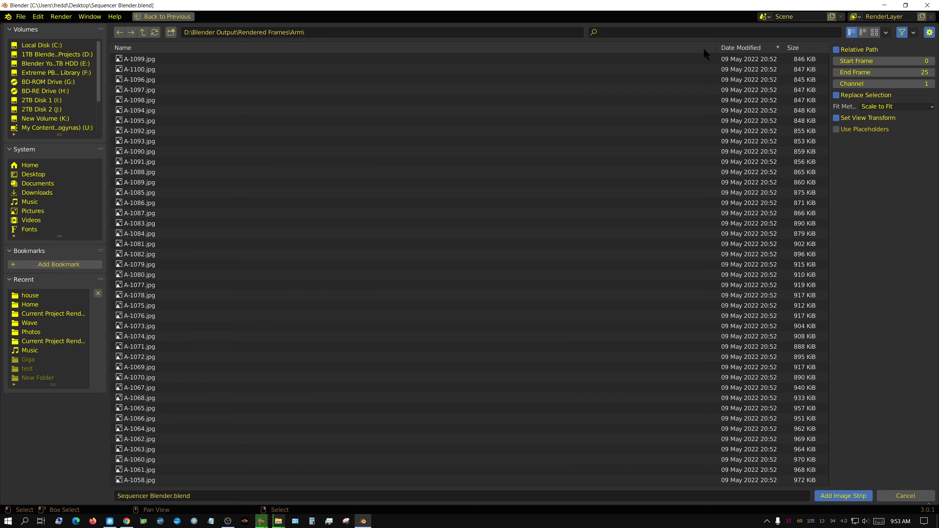
{"action": "left_click", "coordinate": [124, 47]}
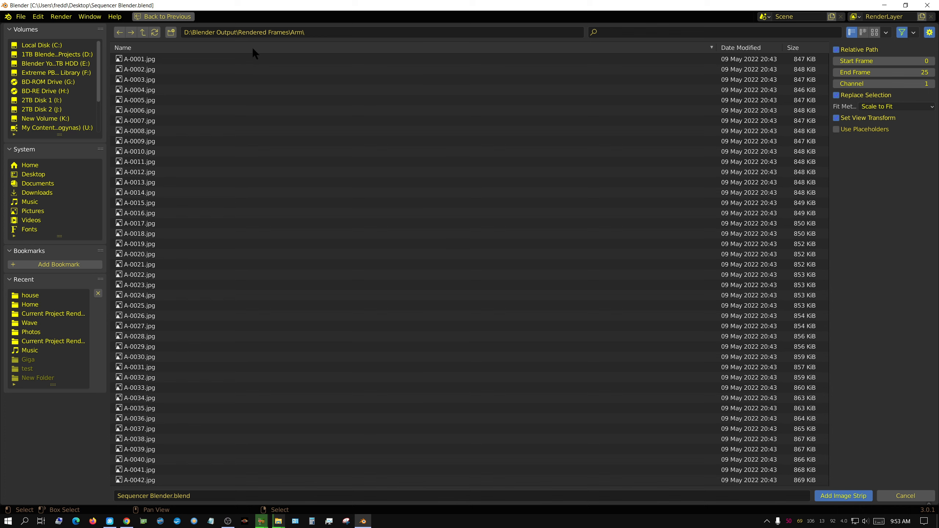
{"action": "mouse_move", "coordinate": [226, 55]}
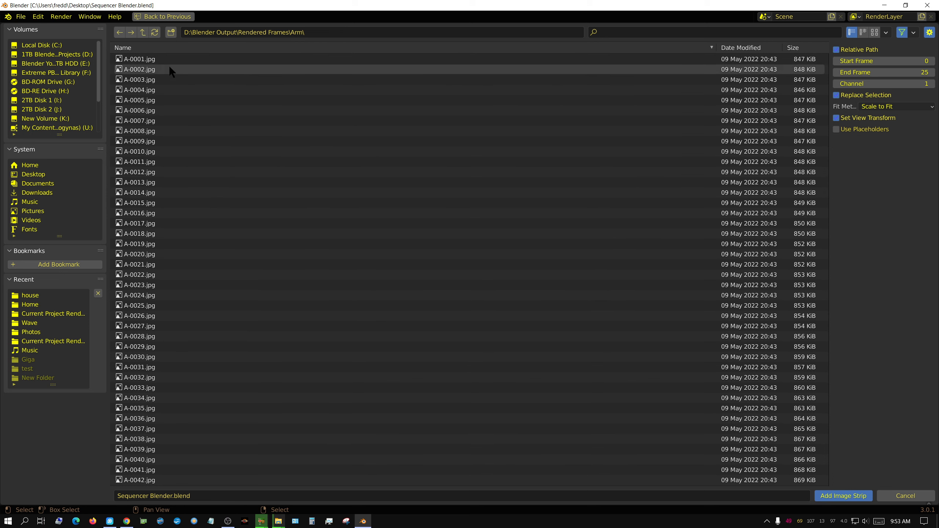
{"action": "left_click", "coordinate": [144, 59]}
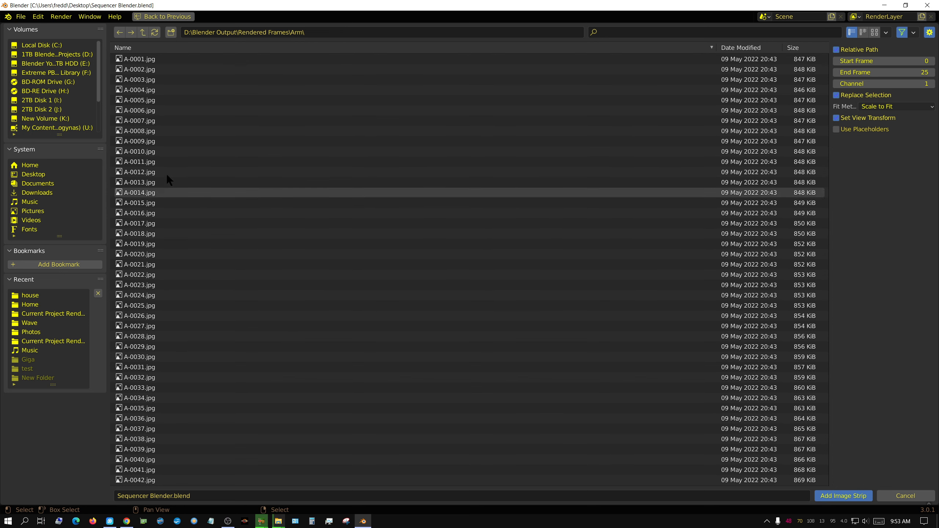
{"action": "left_click", "coordinate": [143, 59]}
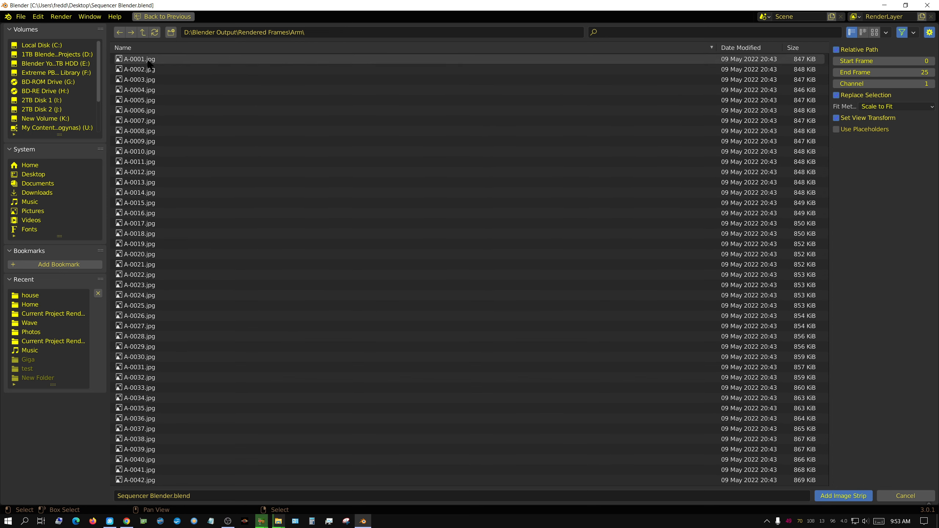
Select all 1100 Arm JPG frames and add them as one image strip
{"action": "left_click", "coordinate": [139, 59]}
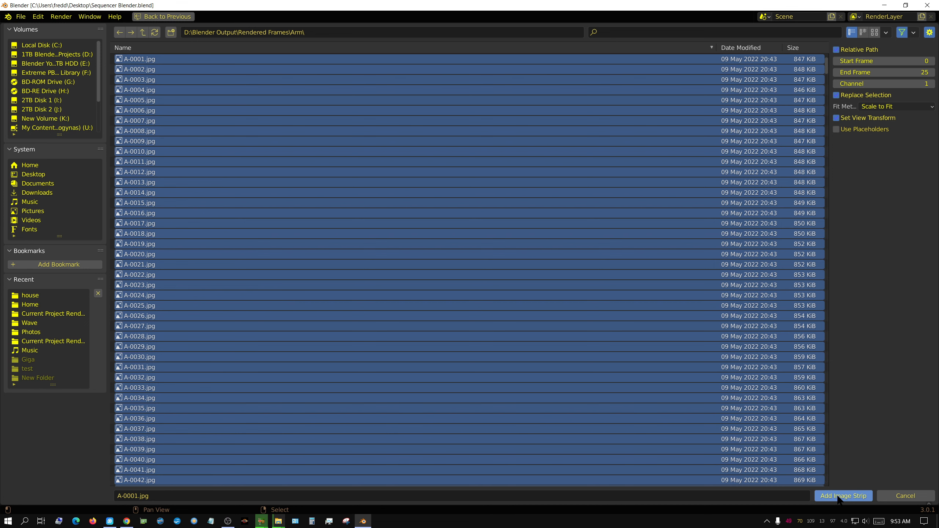
{"action": "left_click", "coordinate": [843, 496]}
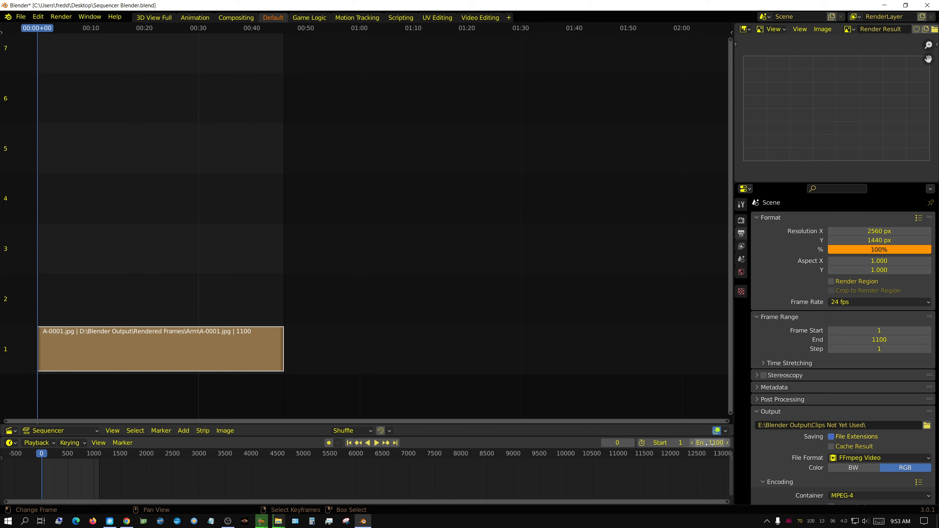
{"action": "left_click", "coordinate": [879, 302]}
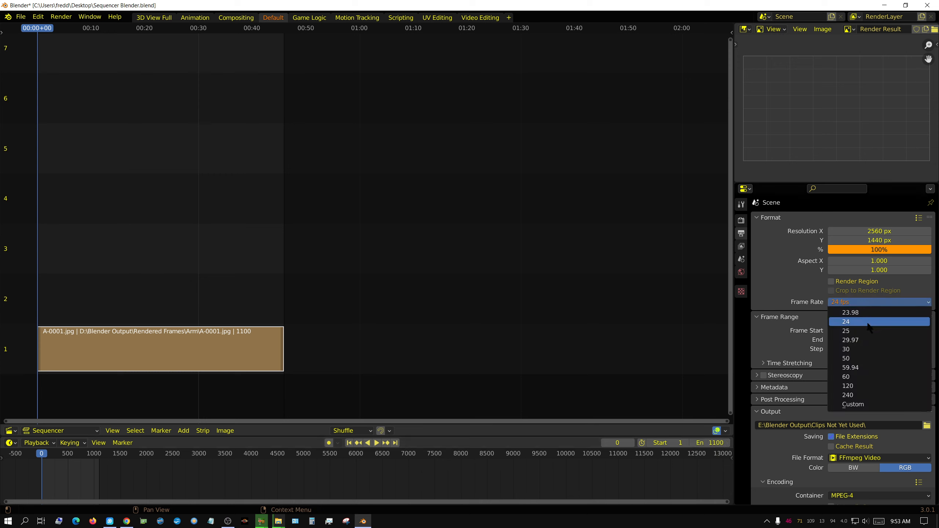
{"action": "left_click", "coordinate": [846, 322]}
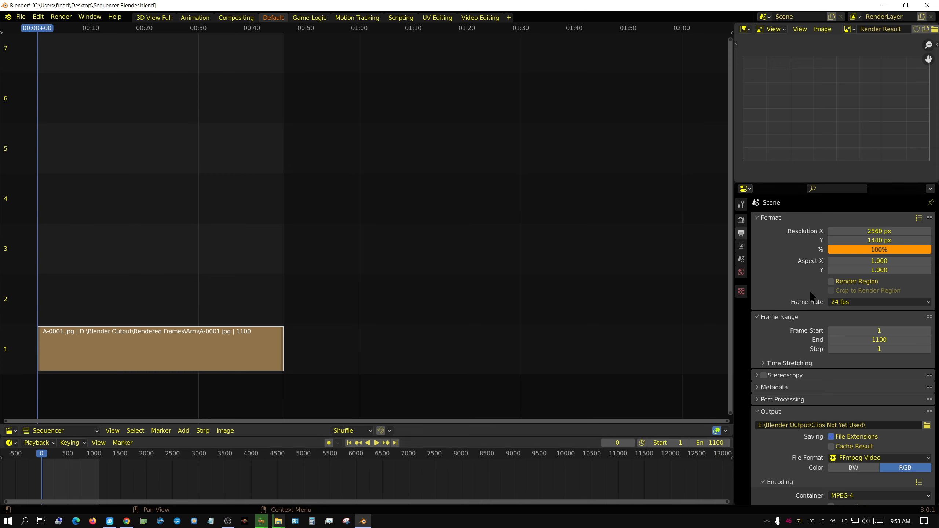
{"action": "scroll", "scroll_direction": "down", "scroll_amount": 3}
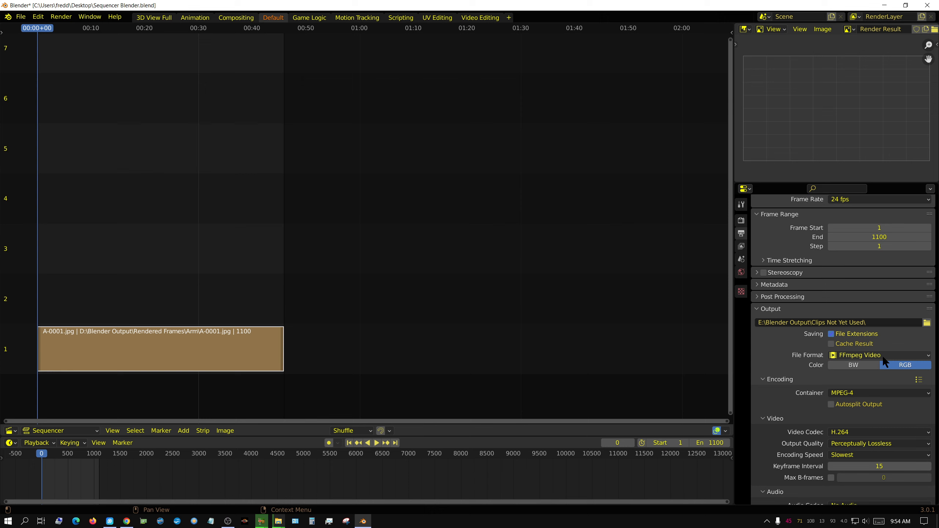
{"action": "mouse_move", "coordinate": [886, 362]}
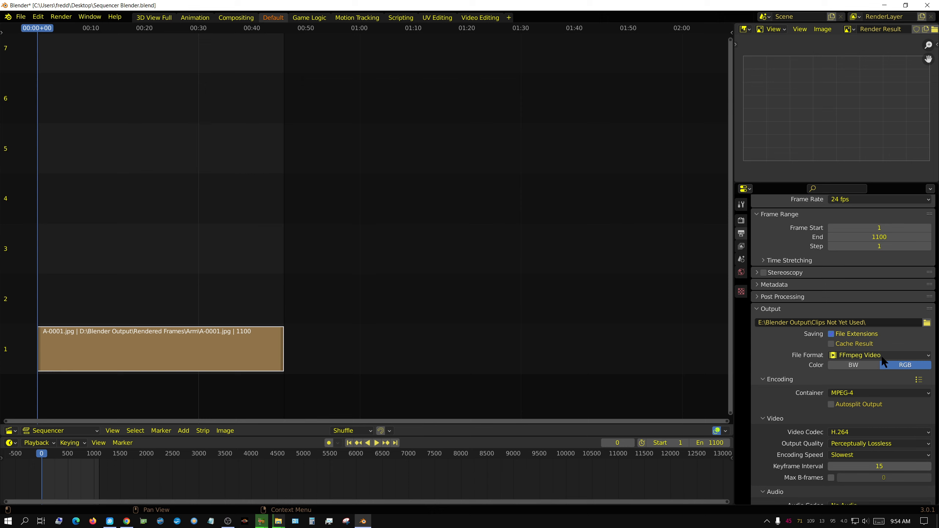
{"action": "left_click", "coordinate": [879, 355]}
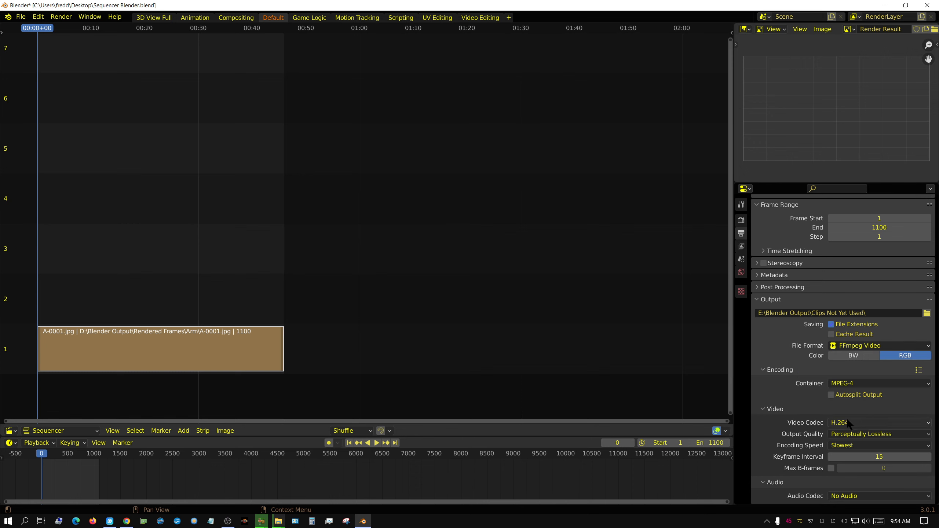
{"action": "mouse_move", "coordinate": [884, 440]}
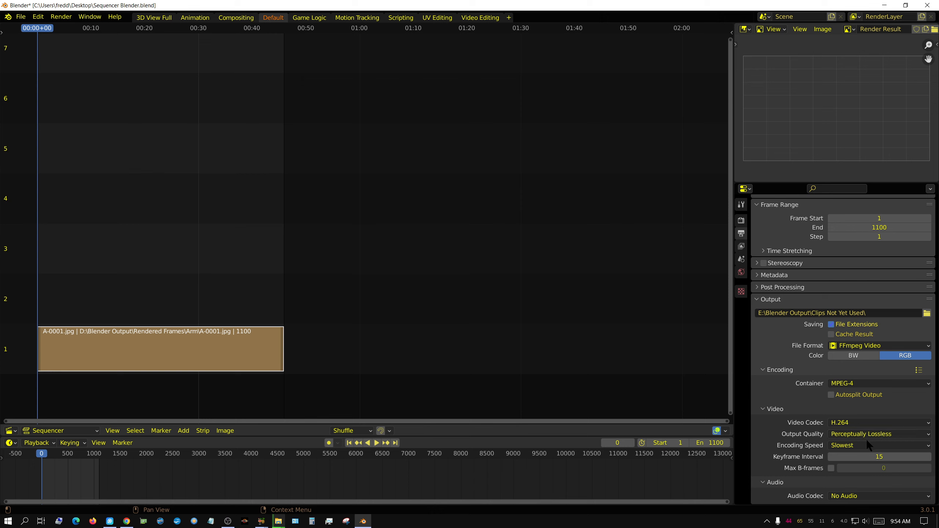
{"action": "left_click", "coordinate": [879, 433]}
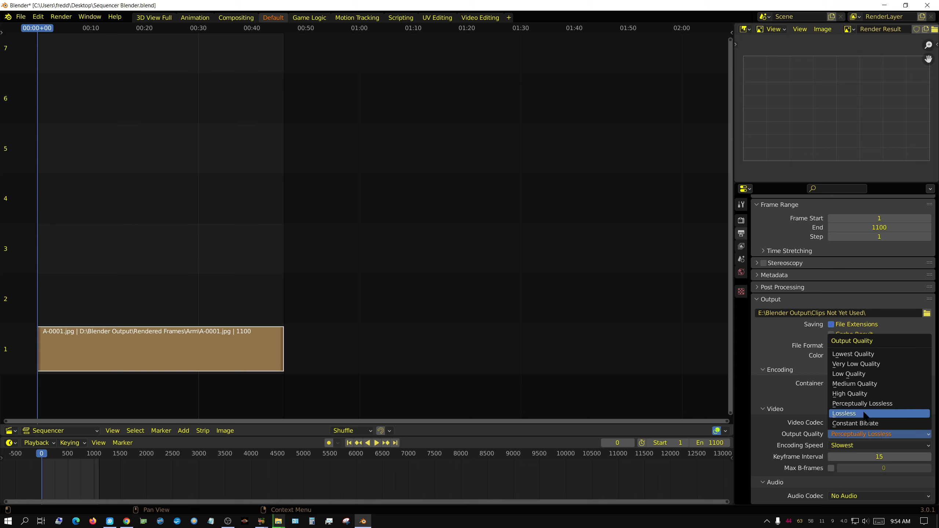
{"action": "mouse_move", "coordinate": [862, 403]}
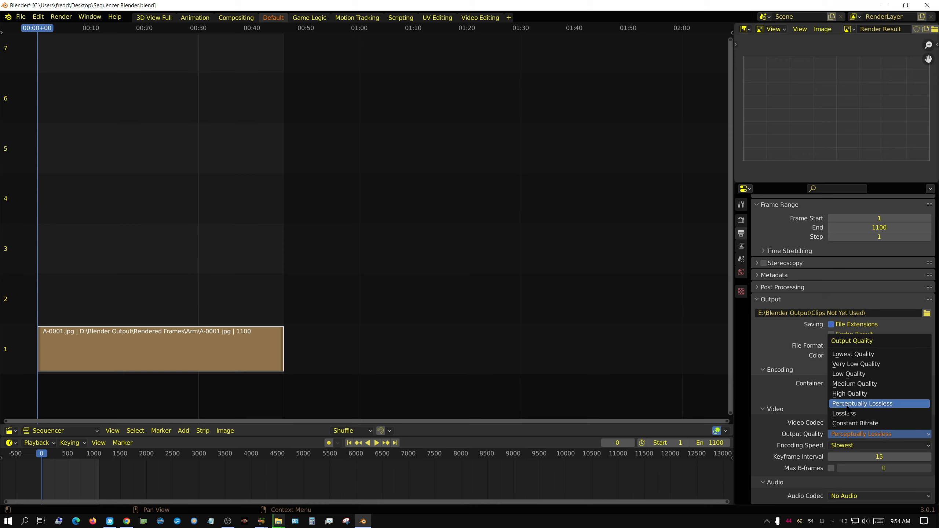
{"action": "mouse_move", "coordinate": [850, 414]}
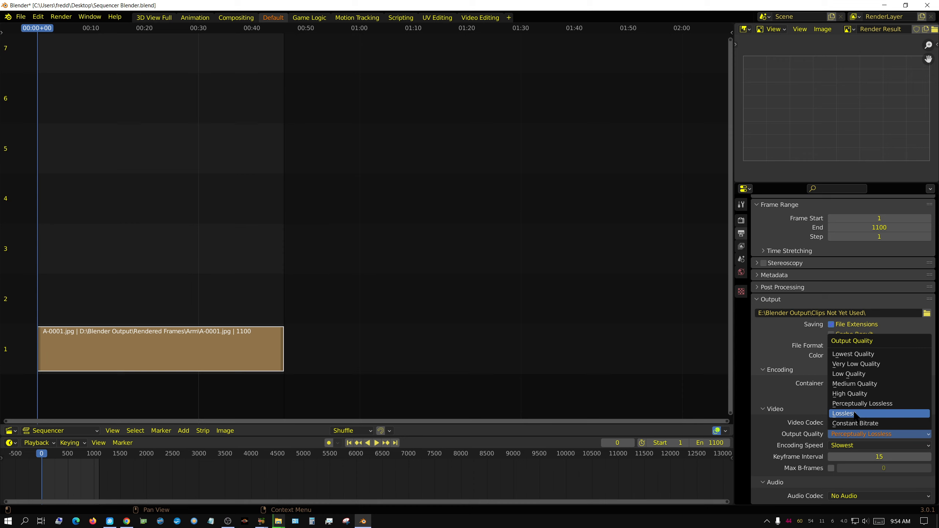
{"action": "mouse_move", "coordinate": [861, 403]}
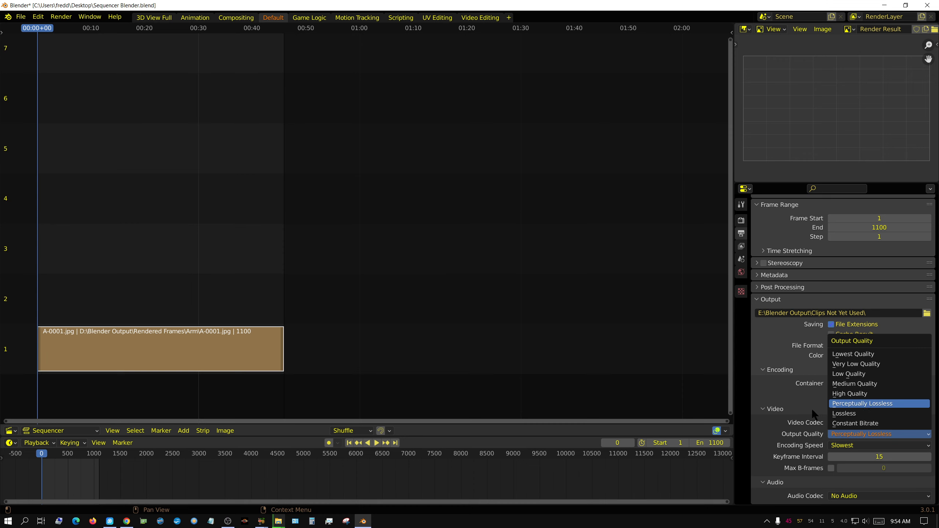
{"action": "left_click", "coordinate": [861, 403]}
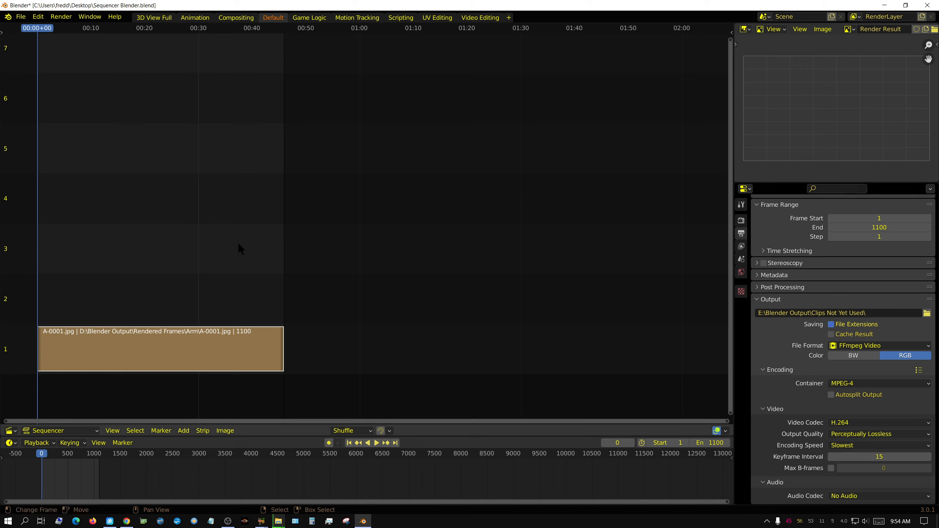
{"action": "mouse_move", "coordinate": [325, 366]}
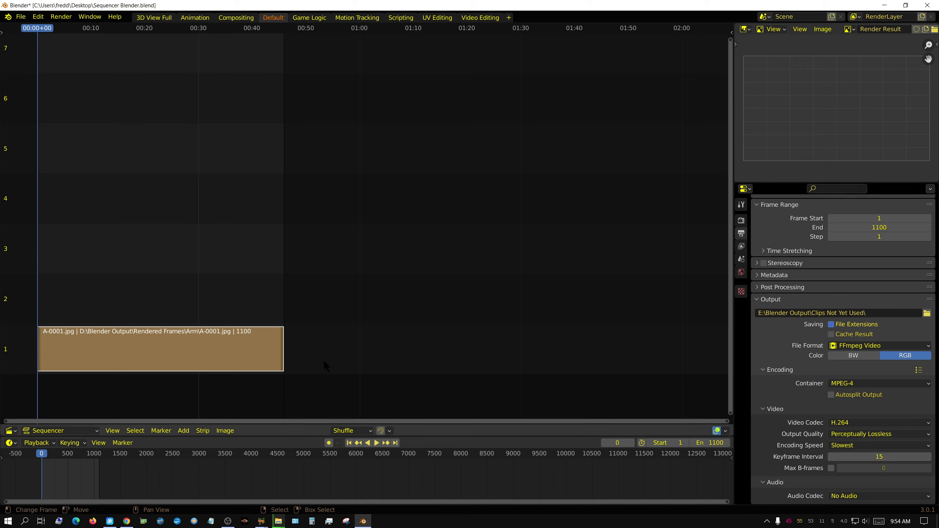
{"action": "mouse_move", "coordinate": [341, 377]}
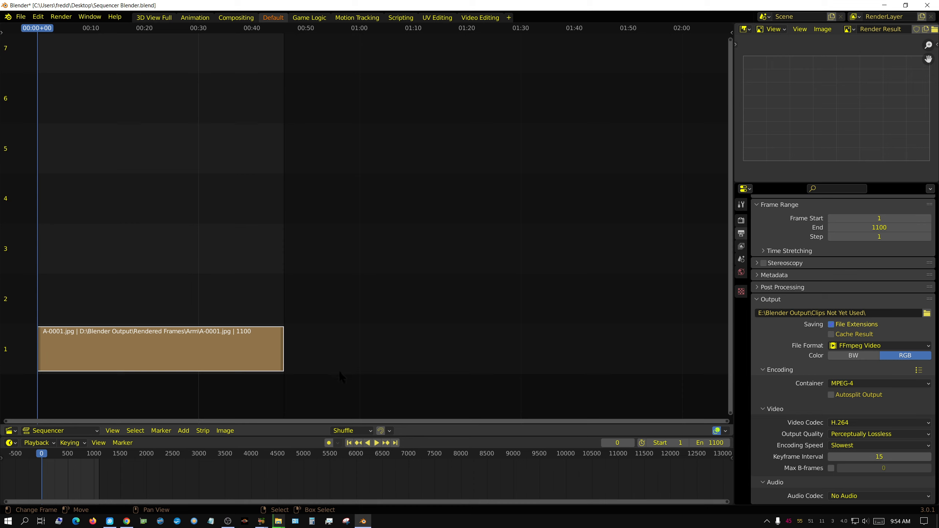
{"action": "mouse_move", "coordinate": [349, 376]}
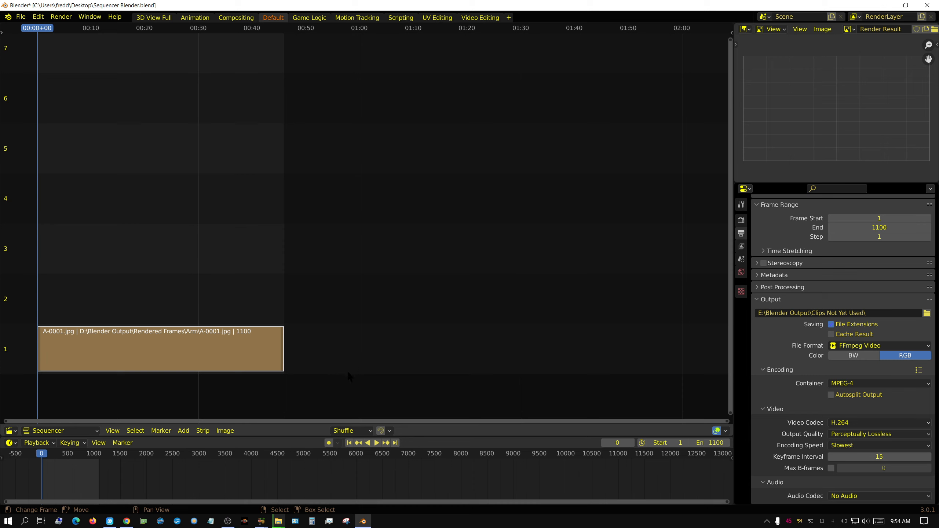
{"action": "mouse_move", "coordinate": [351, 372]}
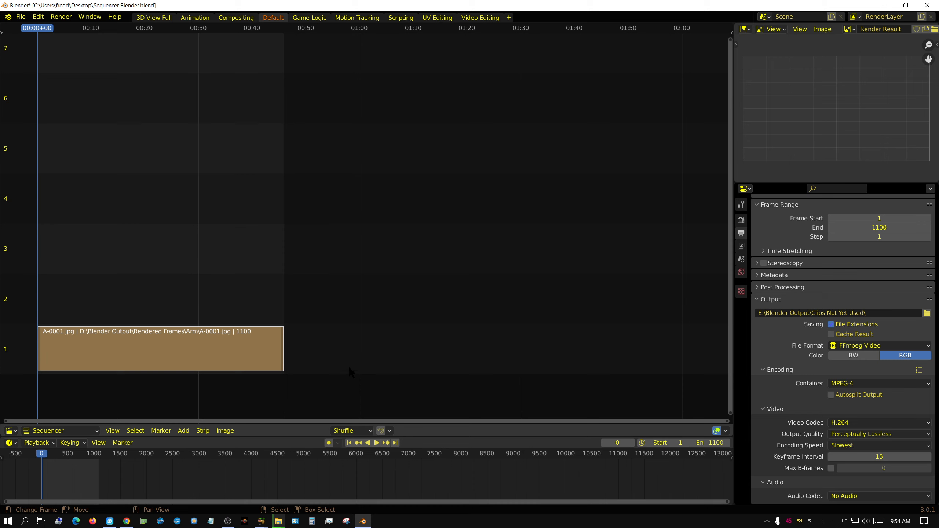
{"action": "mouse_move", "coordinate": [352, 376]}
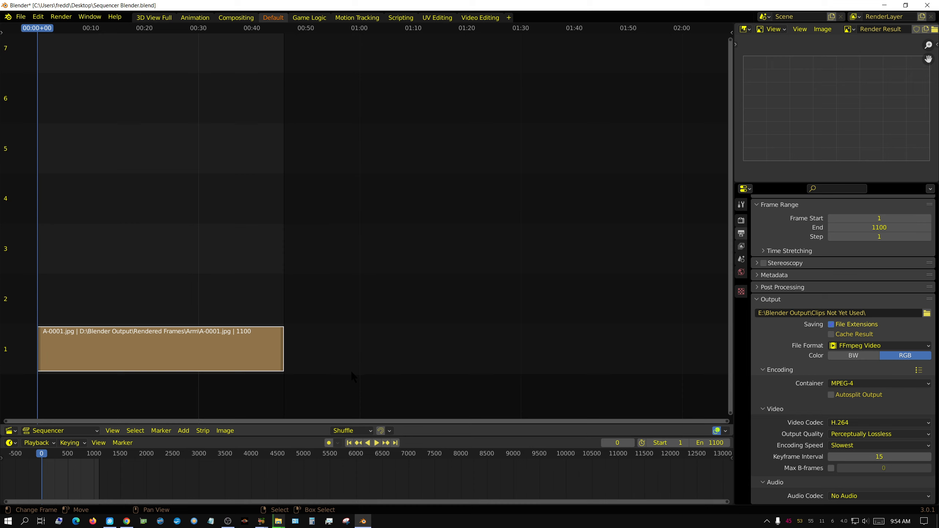